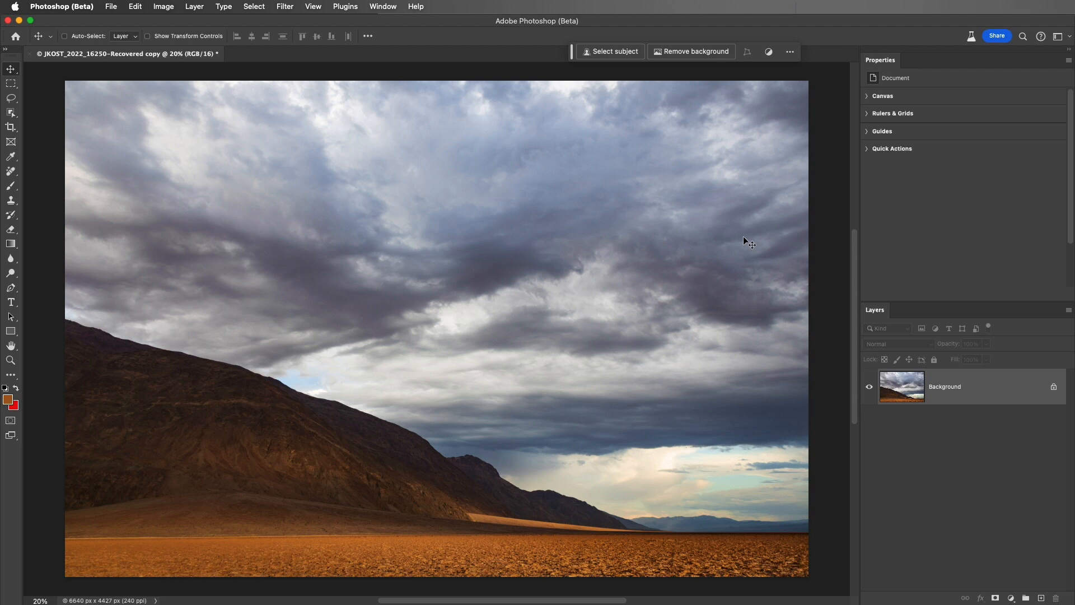
mouse_move(21, 190)
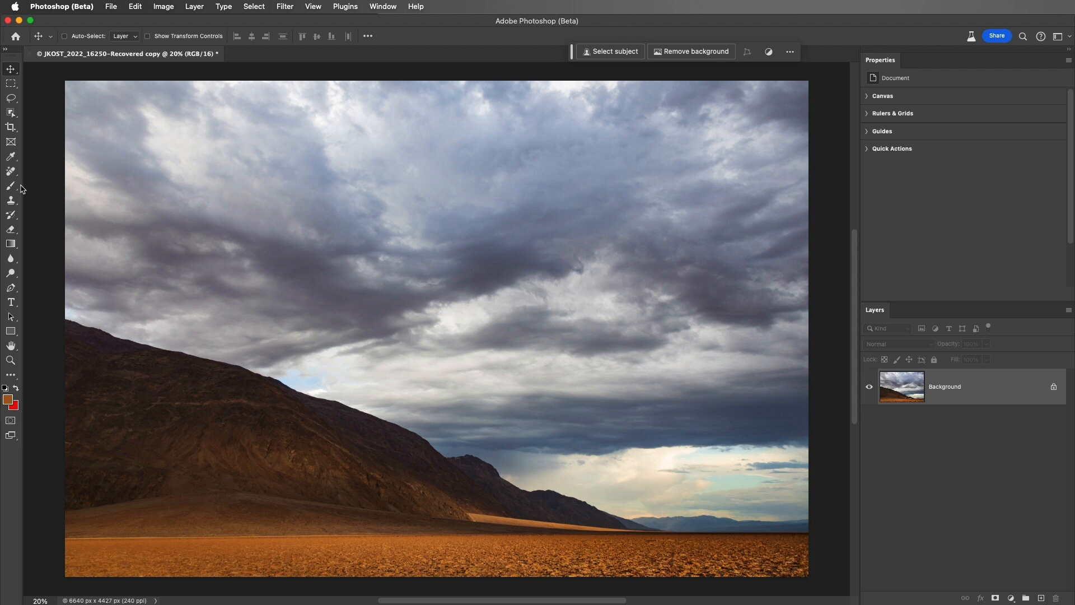
Step: Activate the Adjustment Brush Tool from the brush flyout on the desert landscape photo
left_click(11, 186)
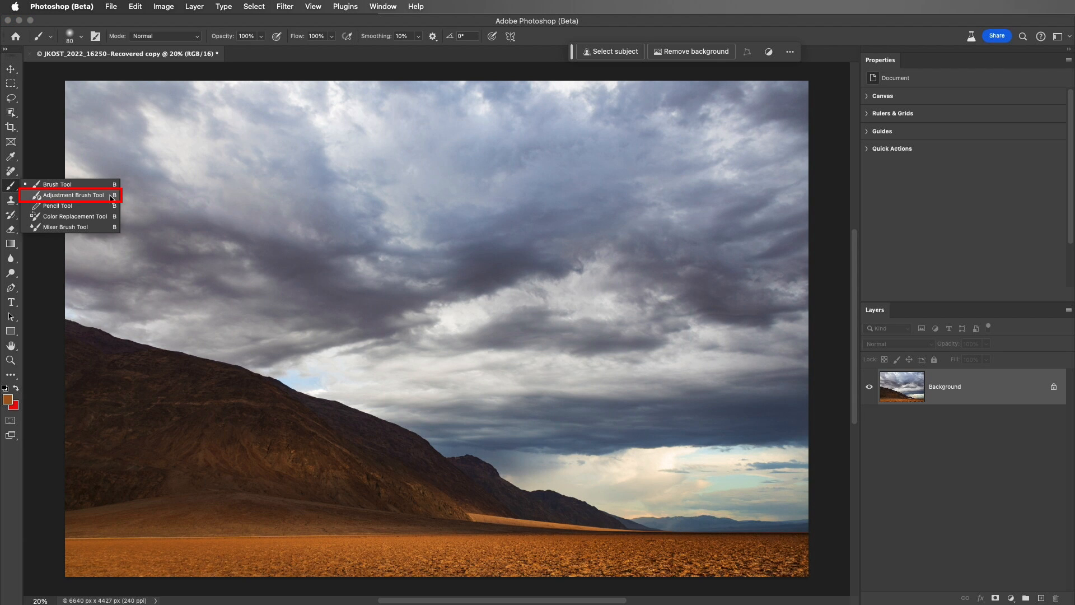
left_click(67, 195)
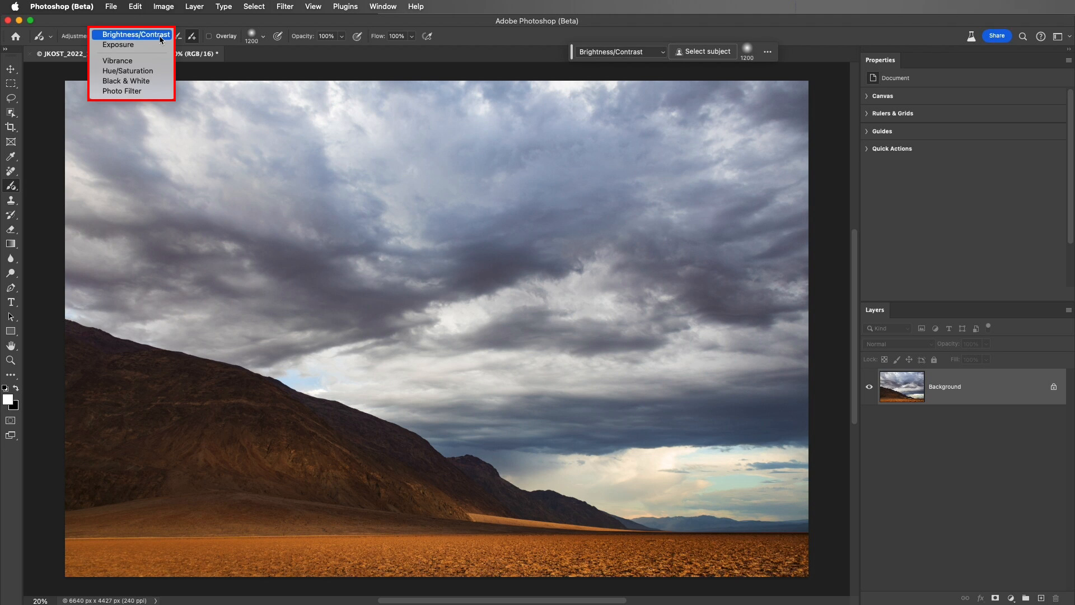
Step: Paint a Brightness/Contrast adjustment over the desert floor and lower foothills to brighten them
left_click(134, 35)
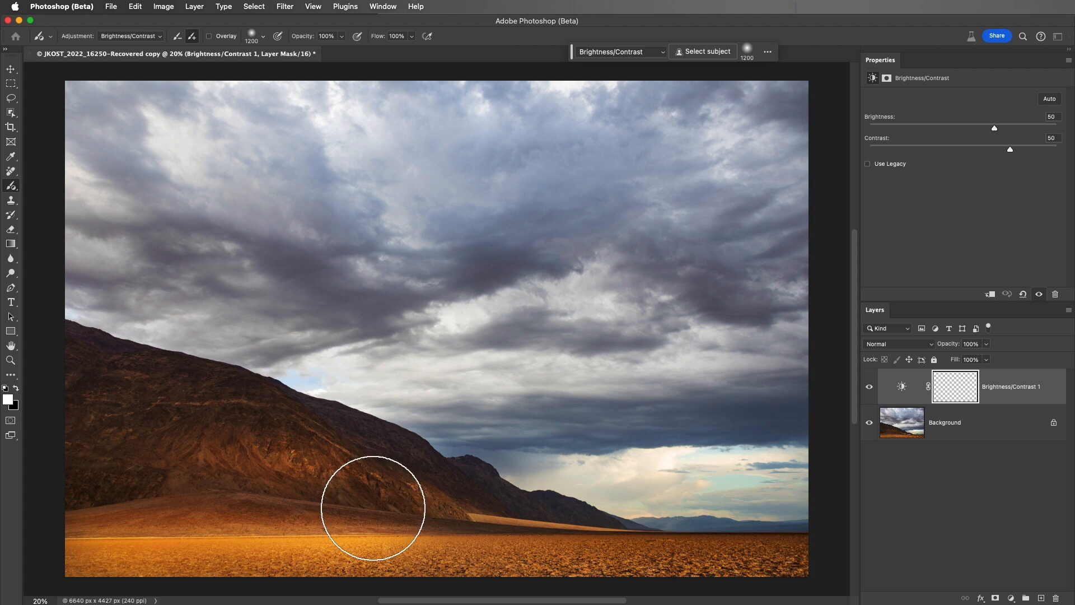
left_click_drag(373, 508, 421, 513)
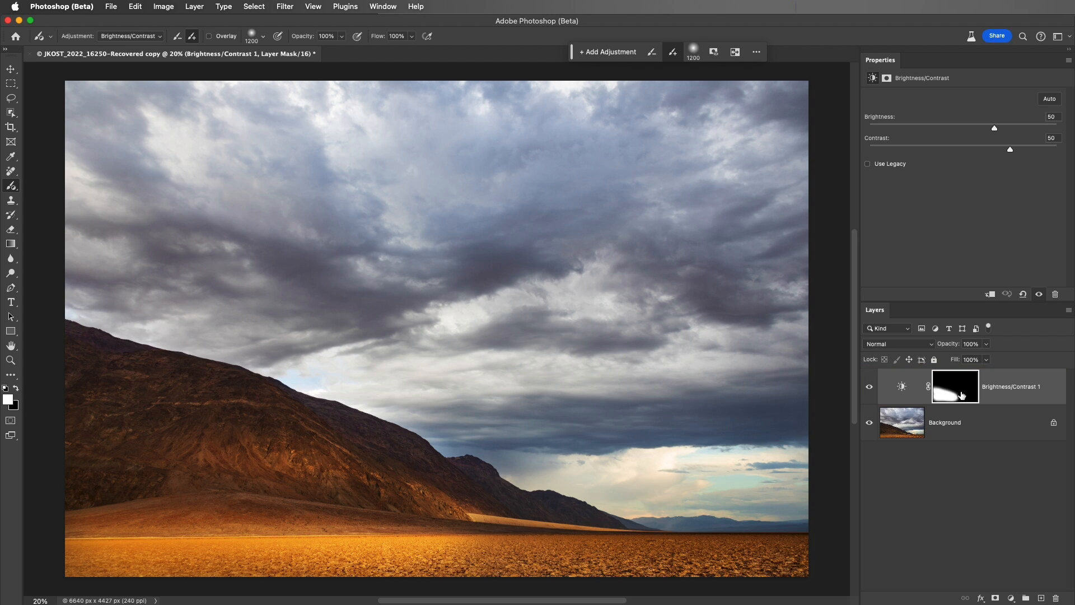
left_click(956, 386)
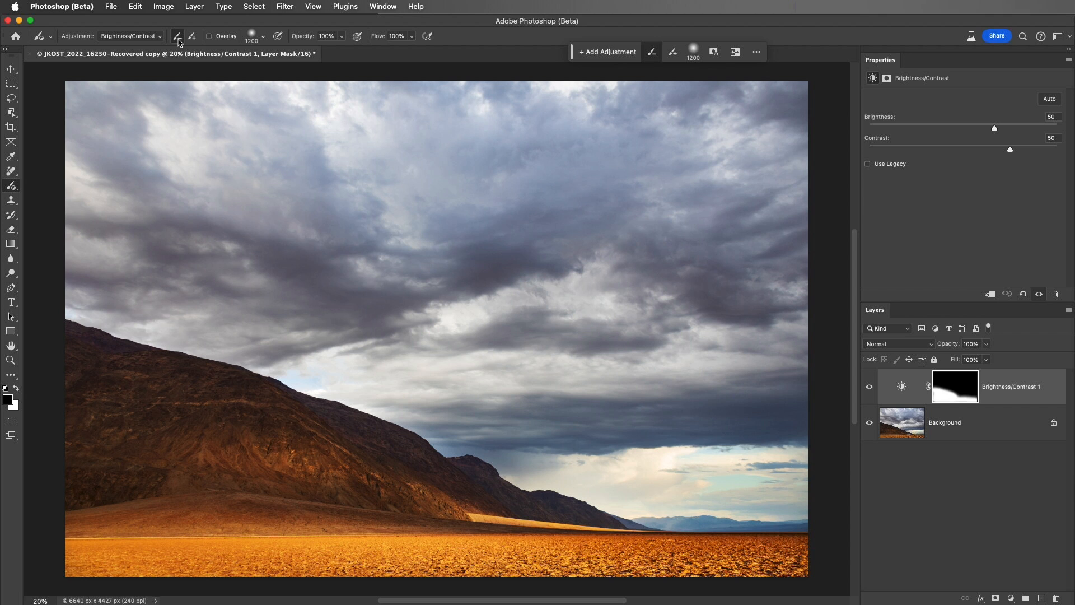
mouse_move(124, 353)
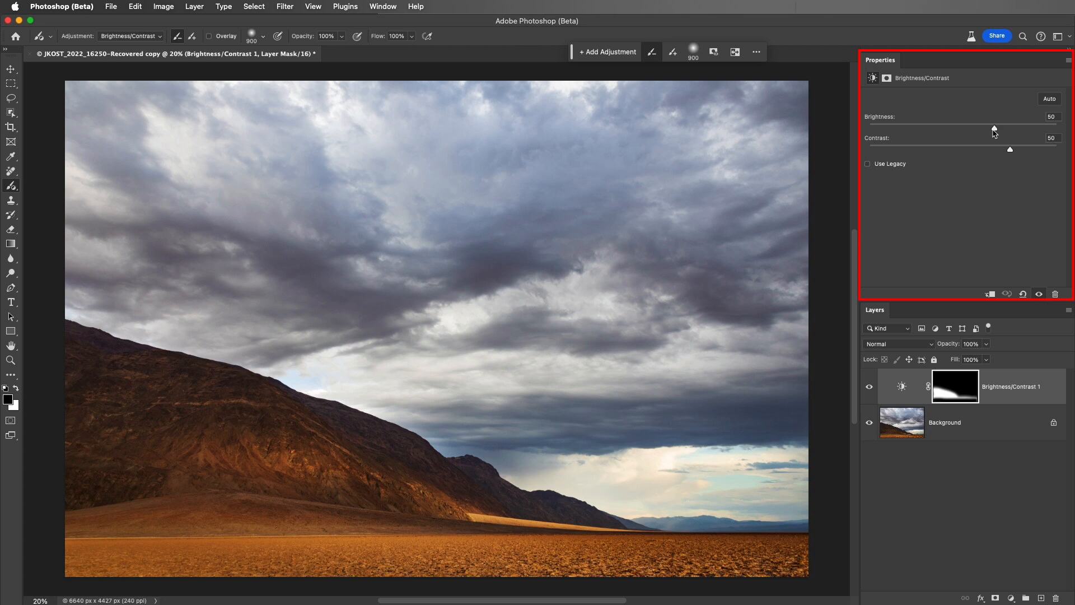
Step: Raise the painted Brightness/Contrast layer to brightness 75 and contrast 57
left_click_drag(994, 128, 1010, 128)
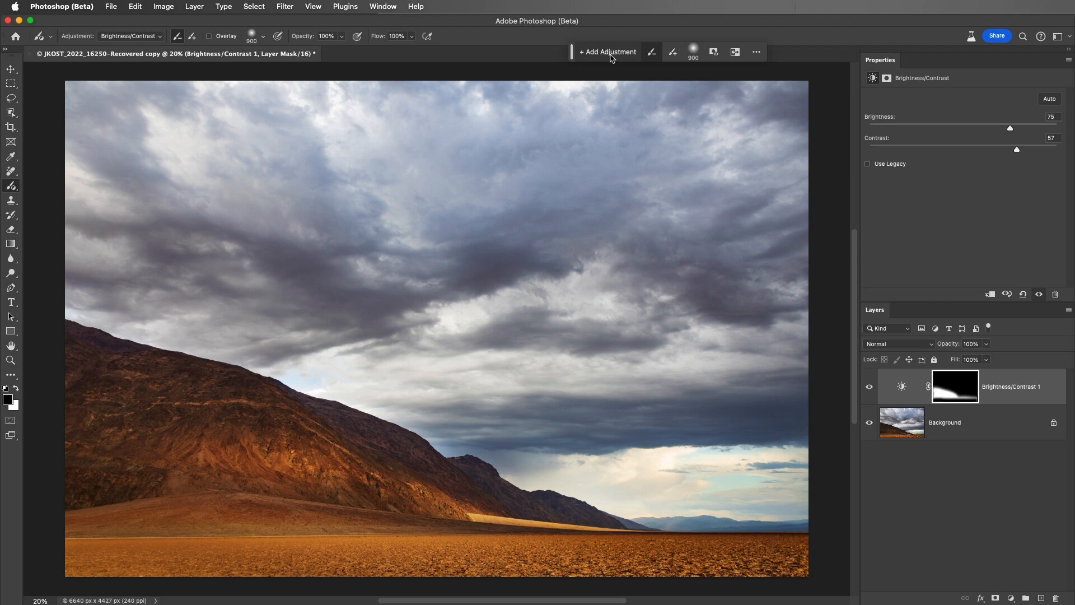
Step: Add an Exposure adjustment over the stormy sky and darken it to −0.52
left_click(606, 51)
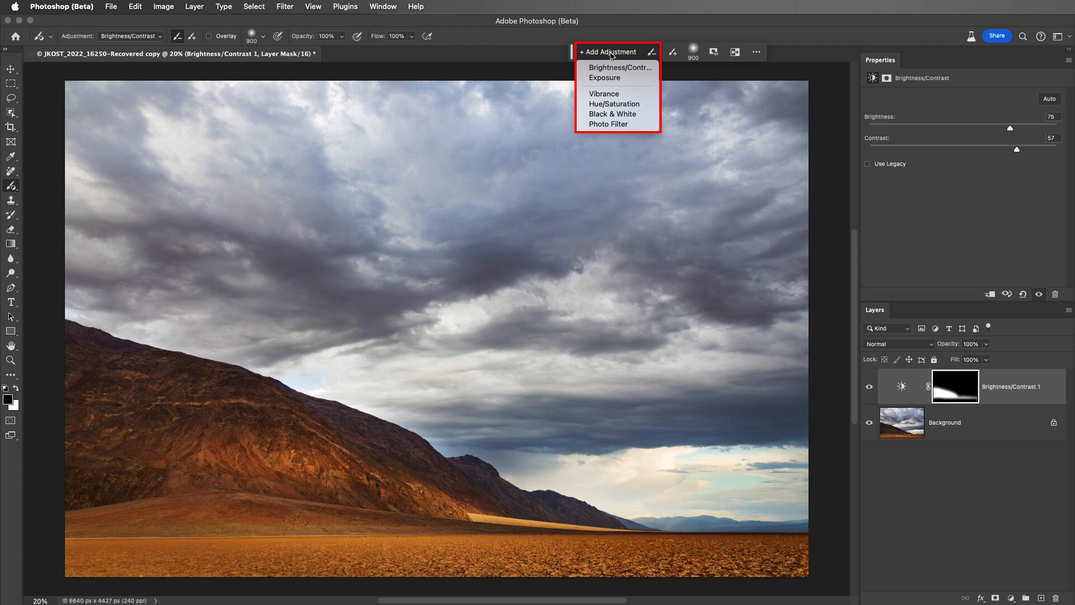
left_click(605, 77)
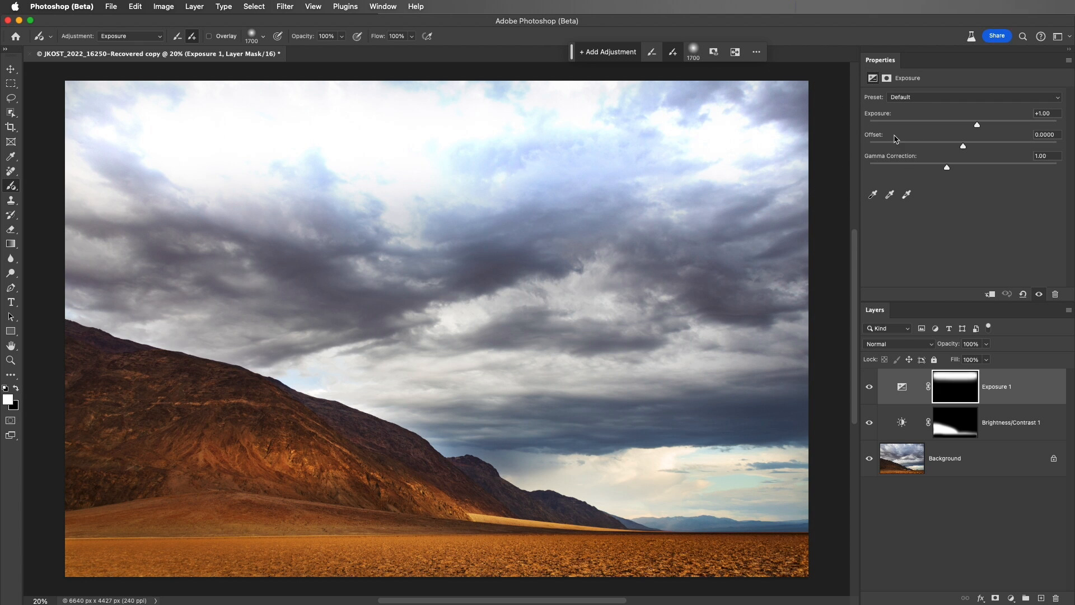
left_click_drag(976, 124, 963, 124)
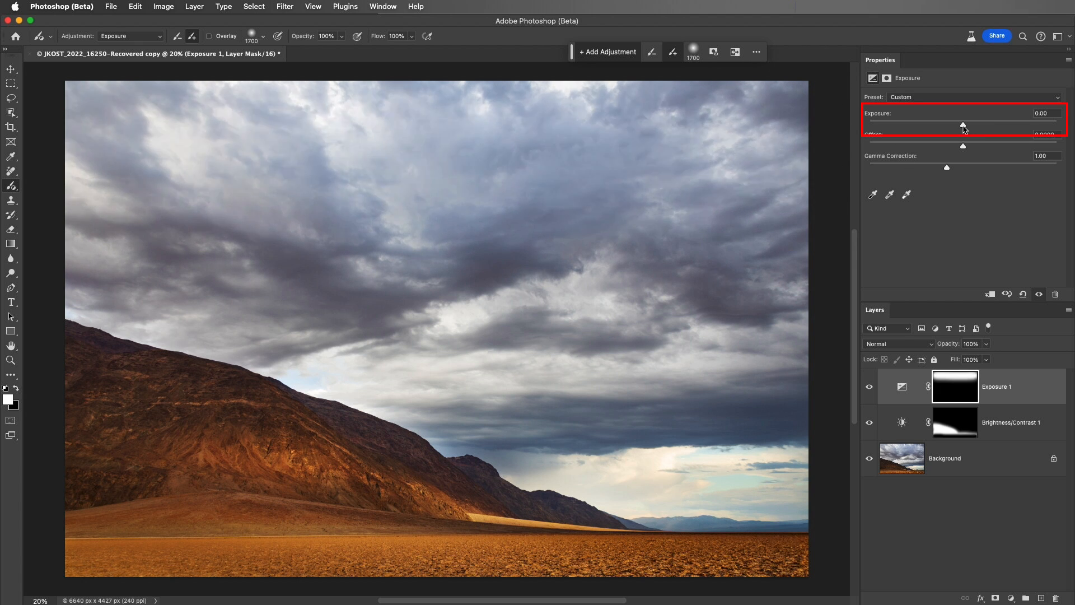
left_click_drag(964, 126, 956, 126)
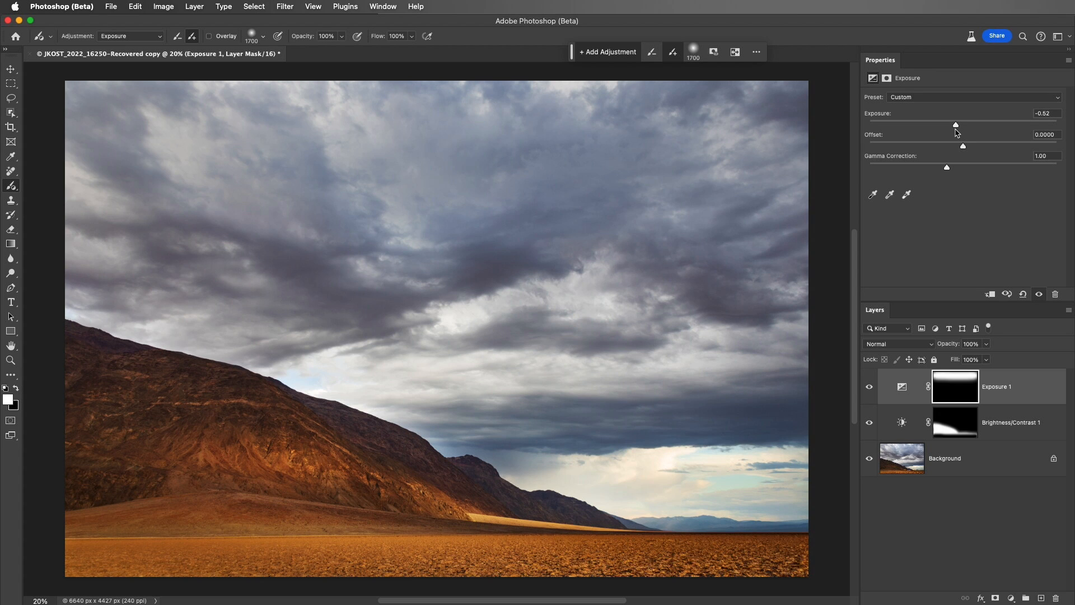
left_click(10, 243)
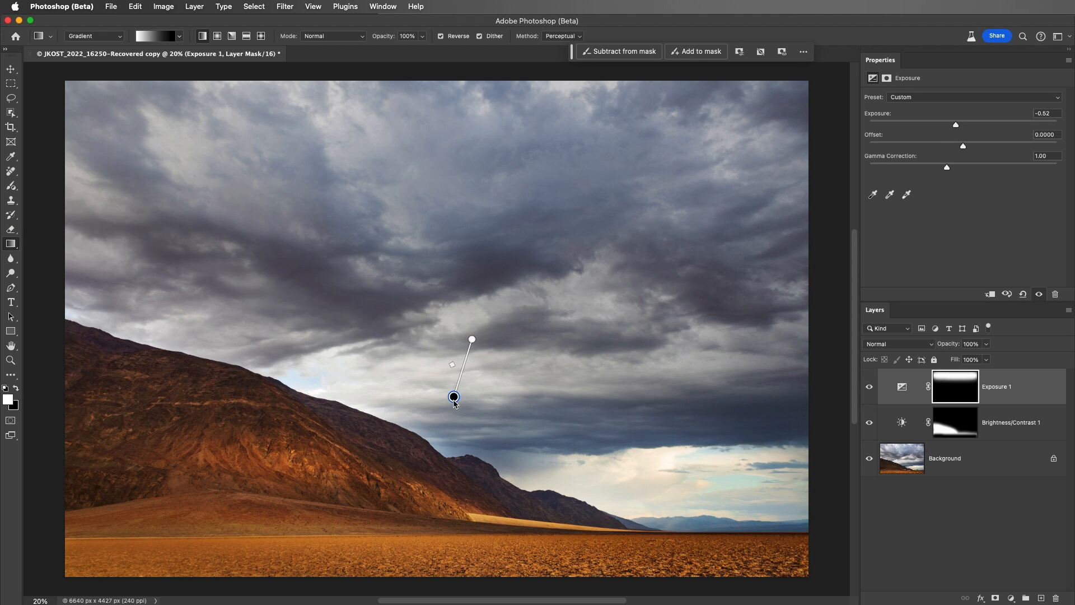
Step: Stretch a diagonal gradient on the Exposure mask from the clouds down to the mountain ridge
left_click_drag(454, 397, 423, 429)
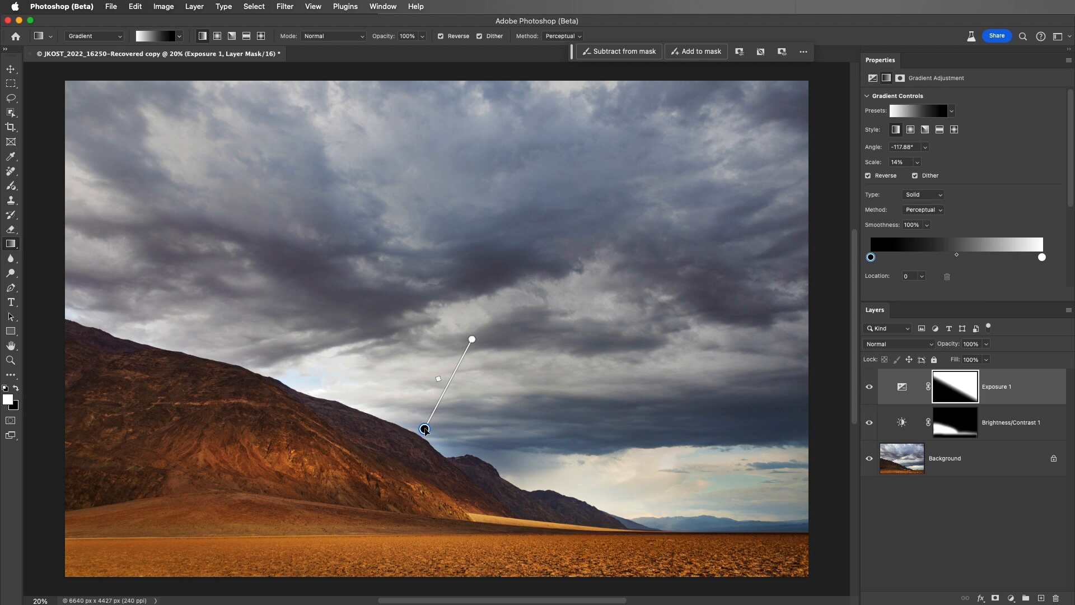
left_click(954, 387)
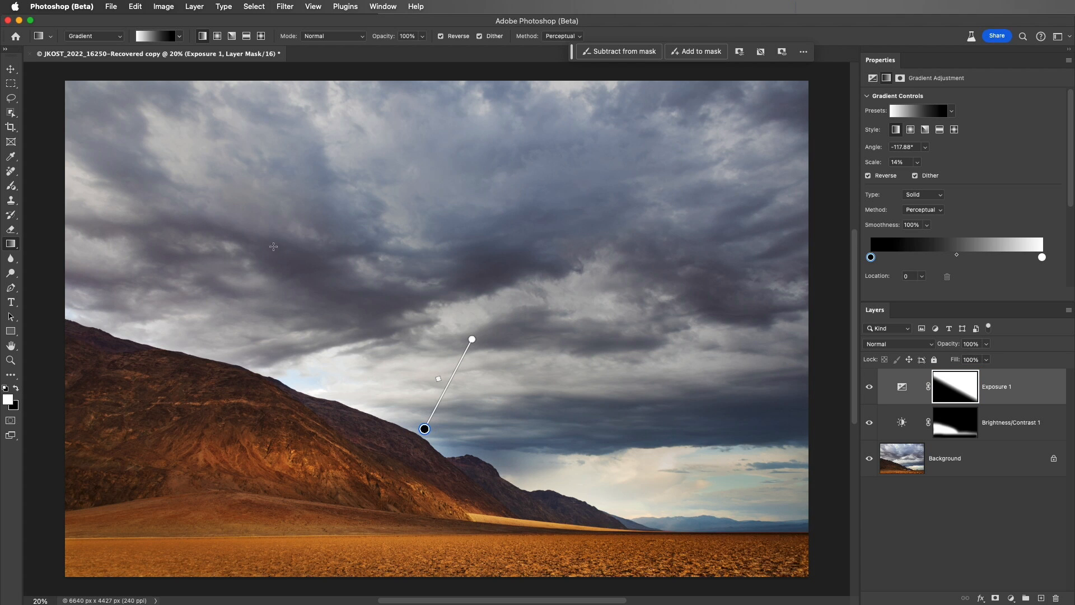
left_click(11, 83)
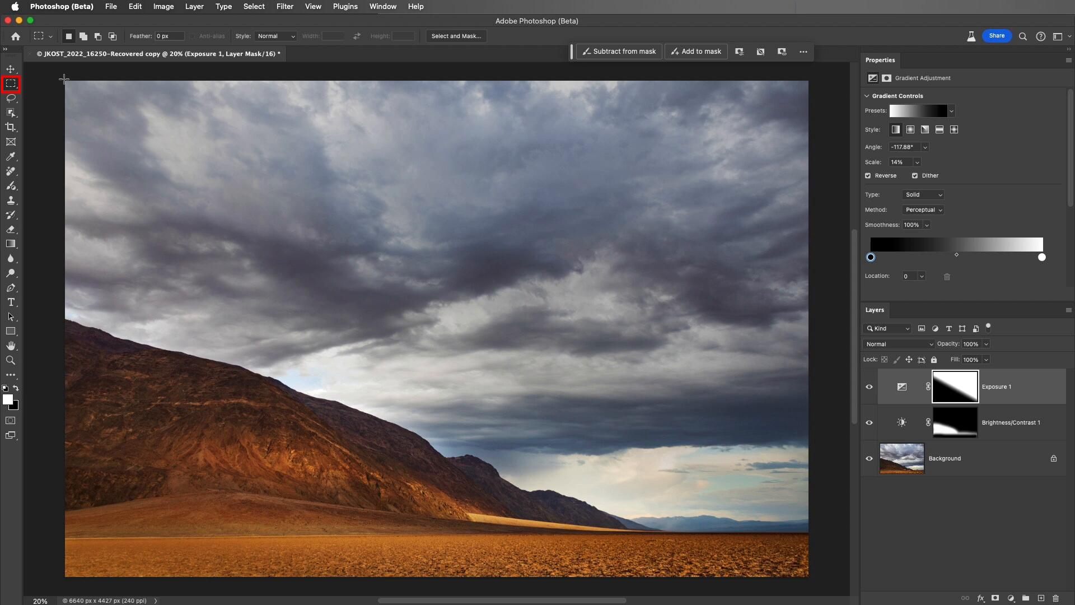
Step: Marquee the left half of the photo and paint a Black & White adjustment into it
left_click_drag(65, 77, 420, 536)
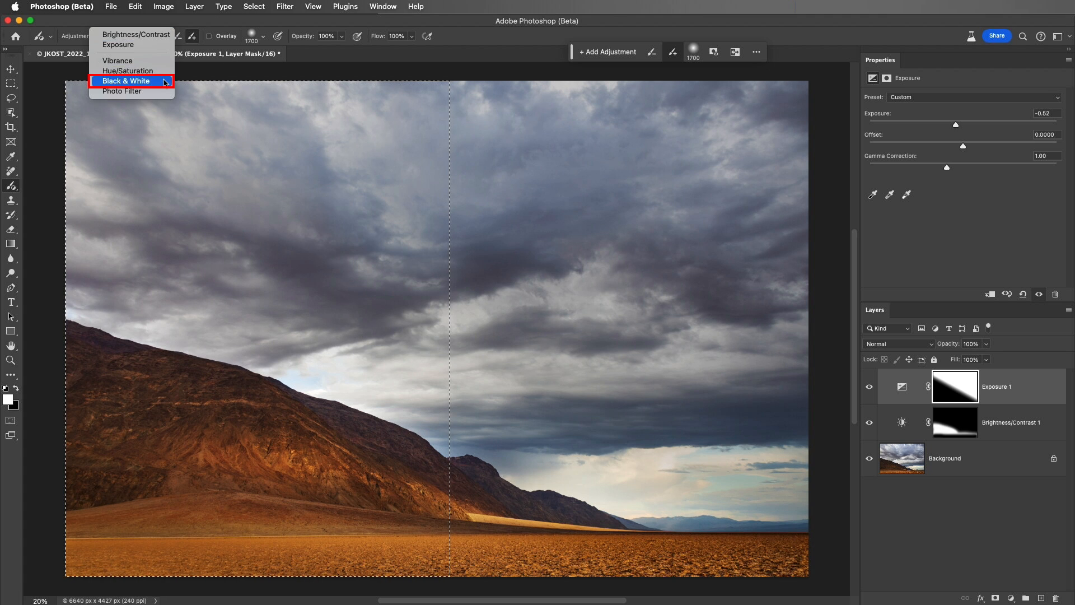
left_click(127, 81)
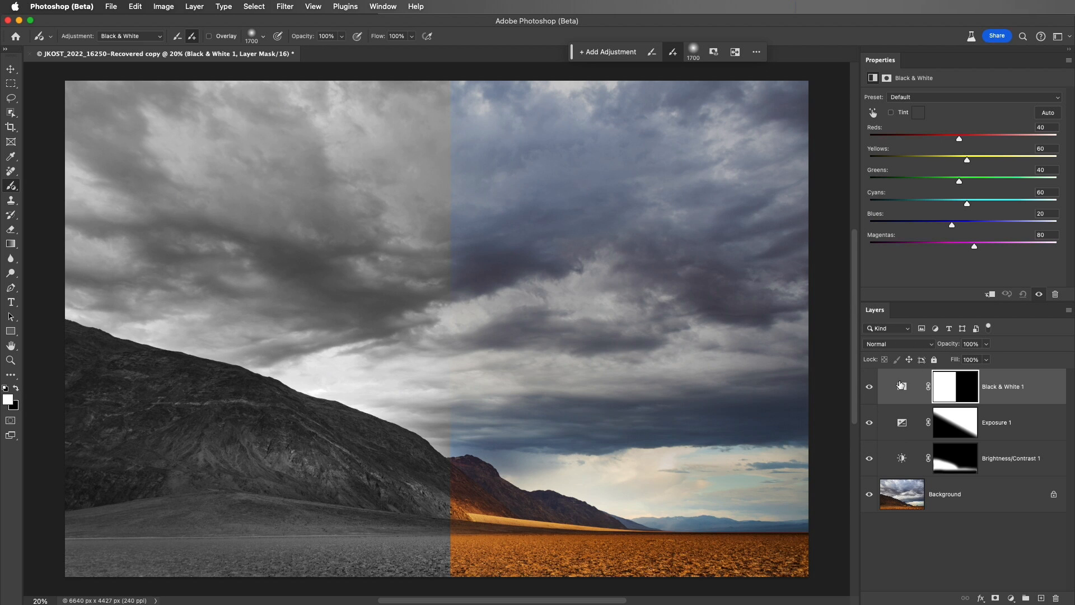
left_click(954, 386)
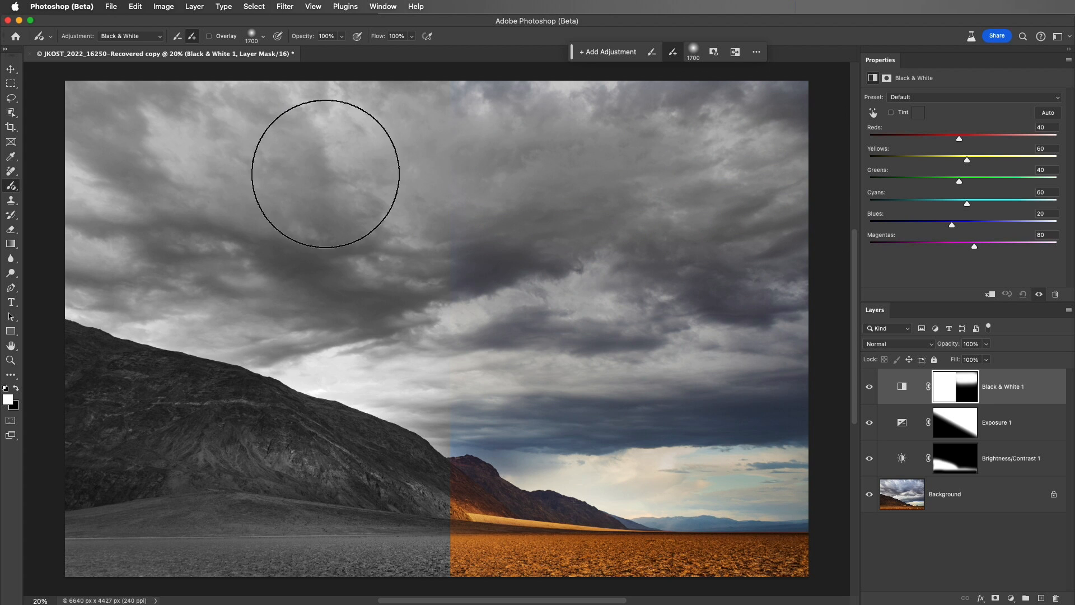
Step: Fill the Black & White layer mask with white via Edit > Fill so the whole landscape goes grayscale
left_click(135, 7)
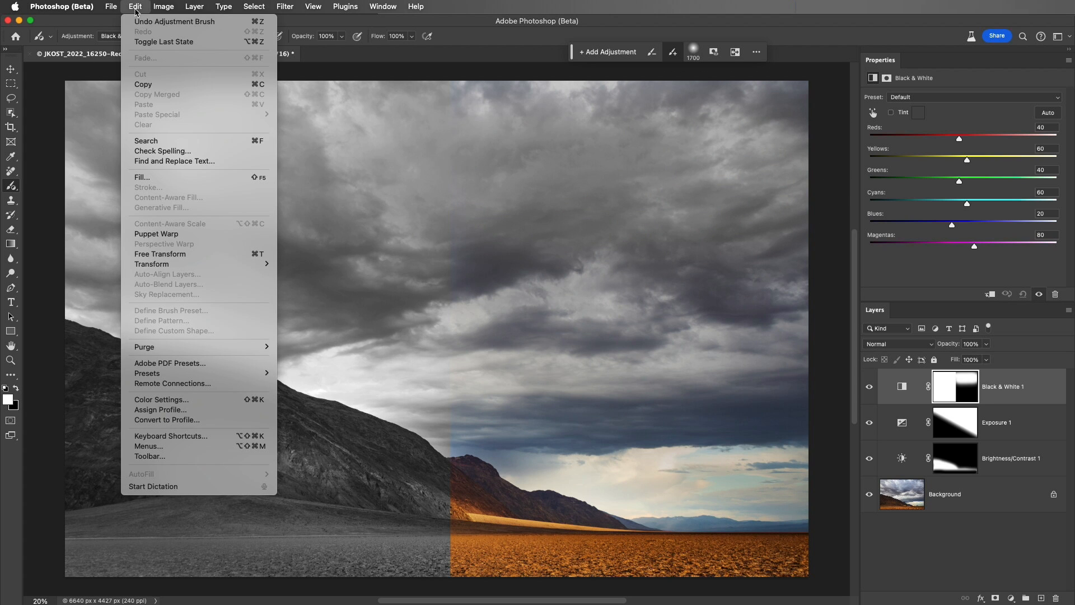
left_click(174, 183)
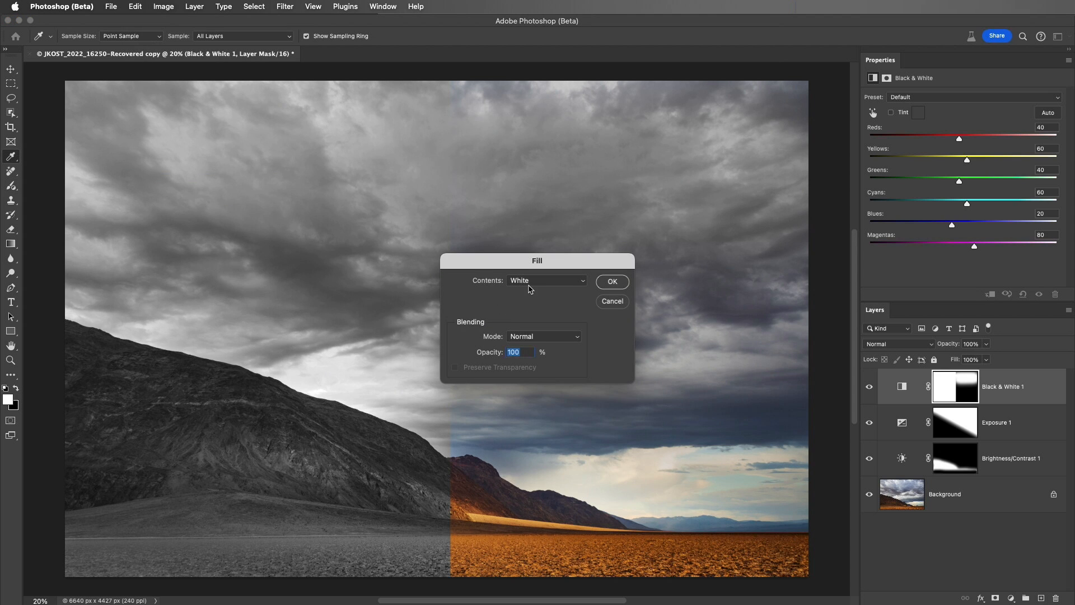
left_click(612, 281)
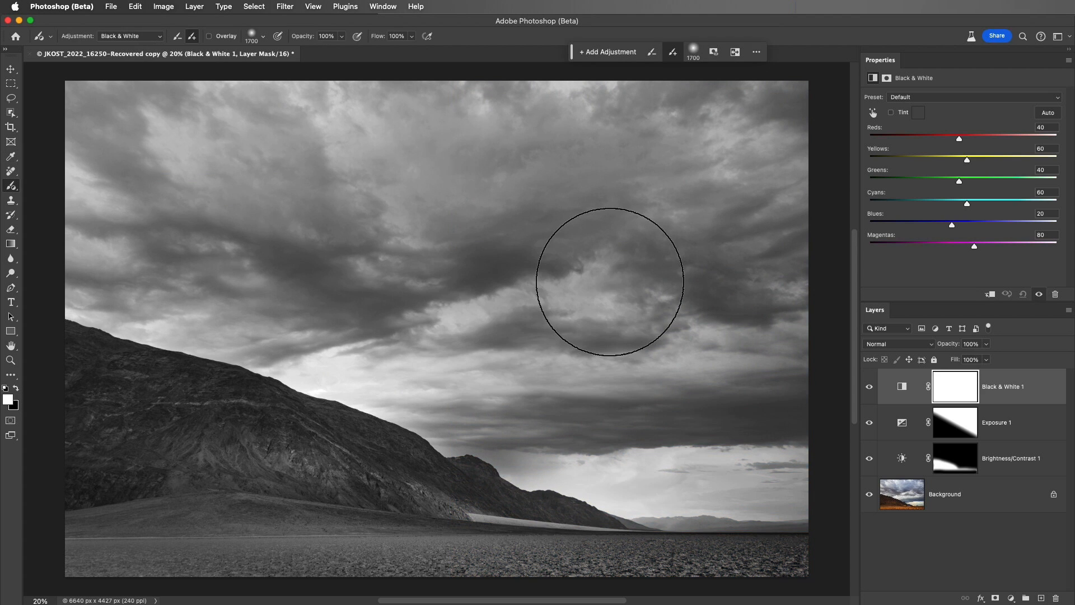
mouse_move(600, 275)
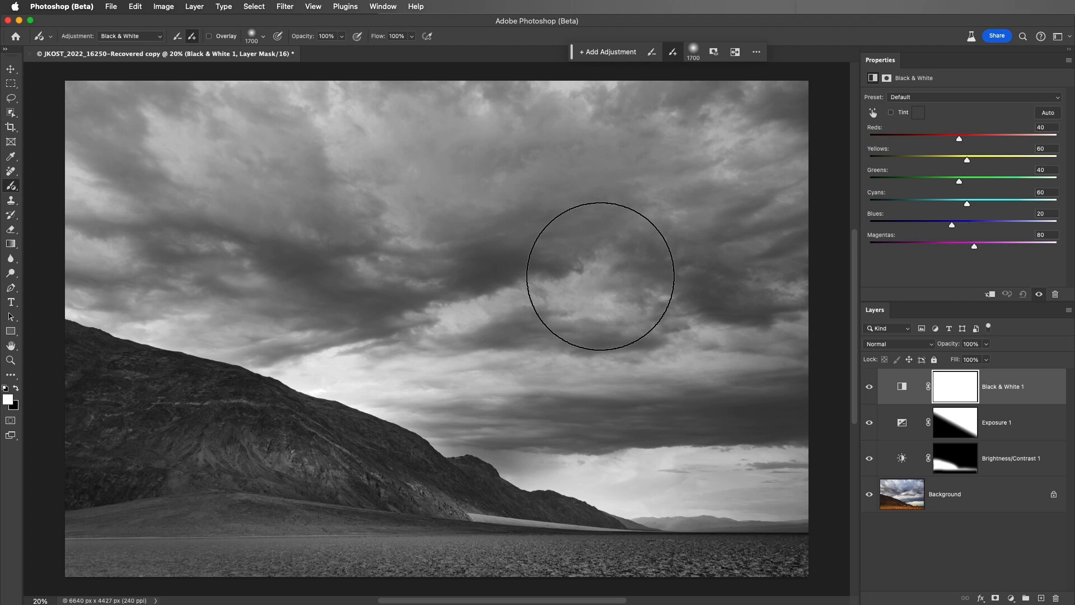
mouse_move(615, 84)
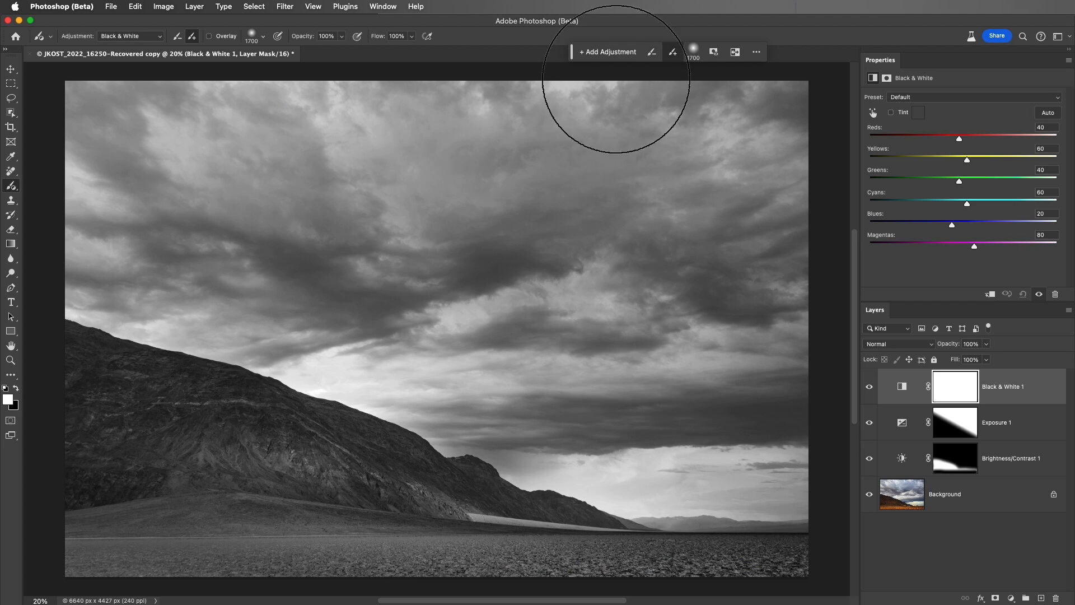
Step: Add a colorized Hue/Saturation layer at hue 213, saturation 7 and paint it over the upper and middle sky
left_click(608, 51)
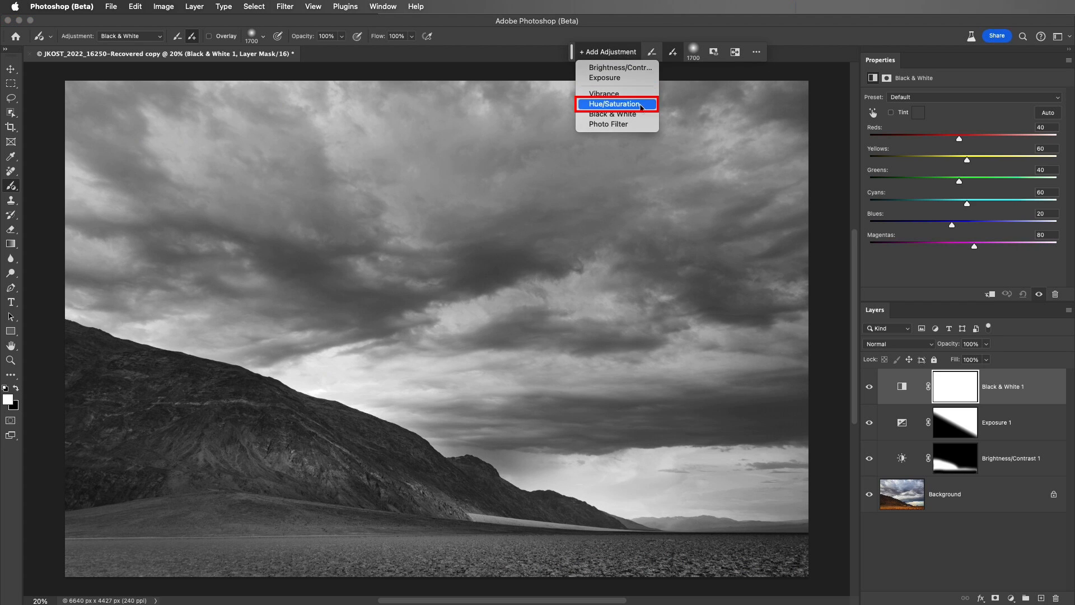
left_click(614, 103)
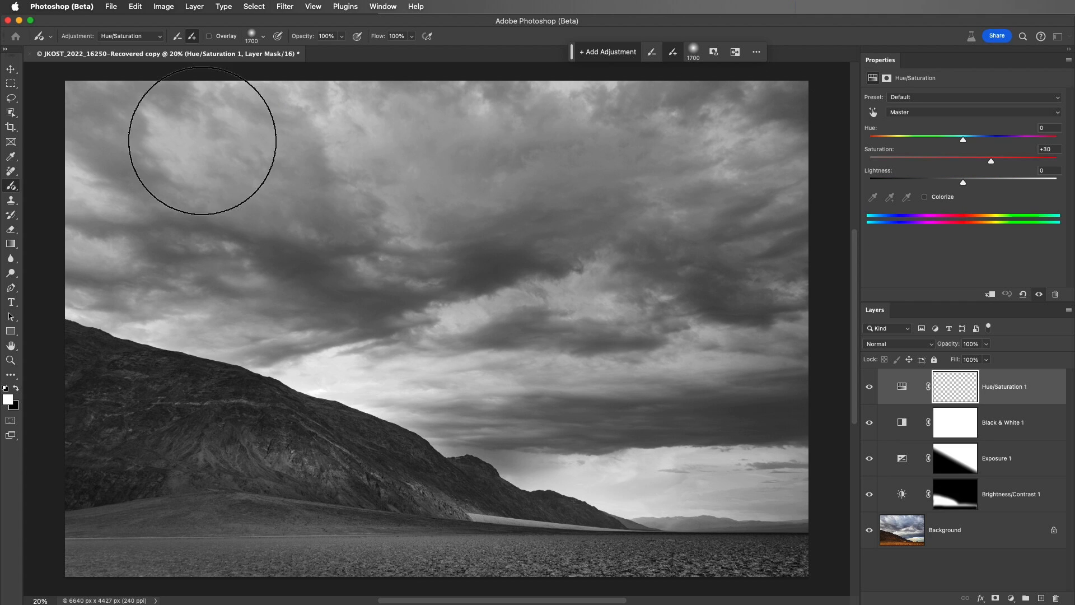
mouse_move(731, 180)
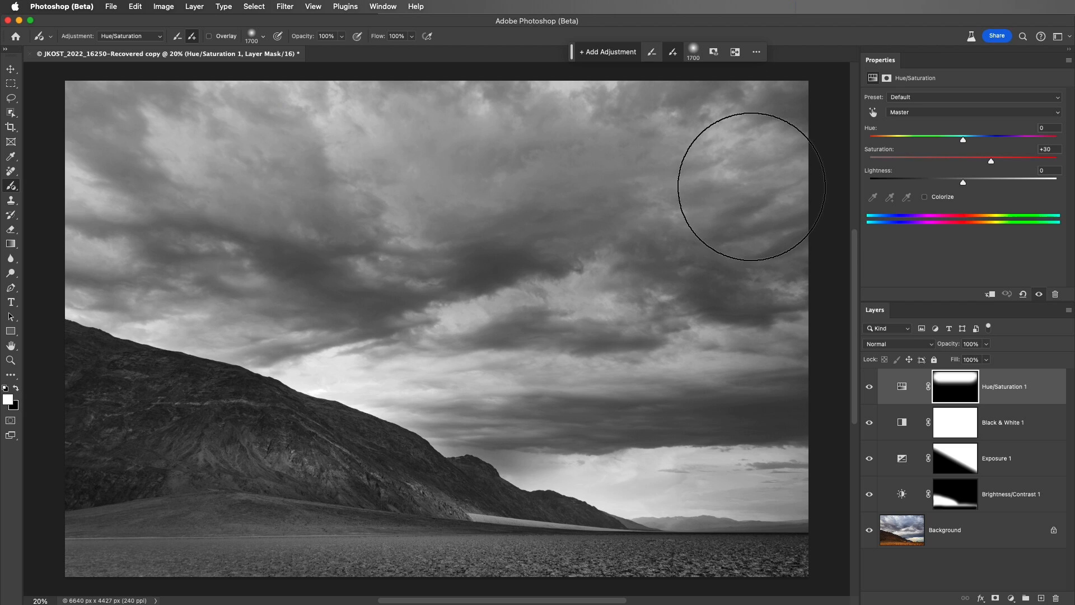
mouse_move(1023, 427)
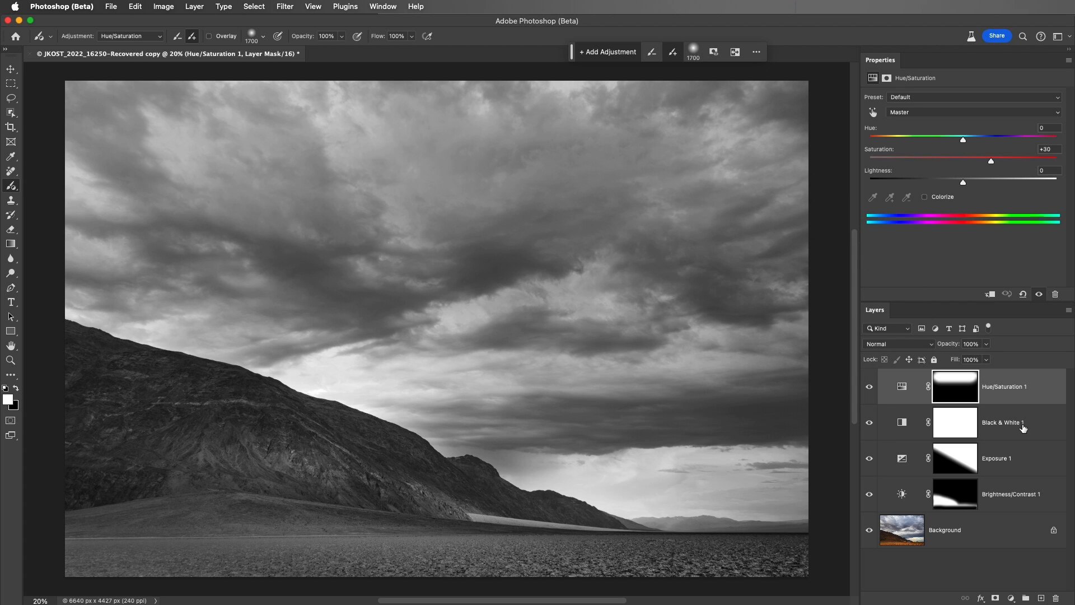
mouse_move(940, 227)
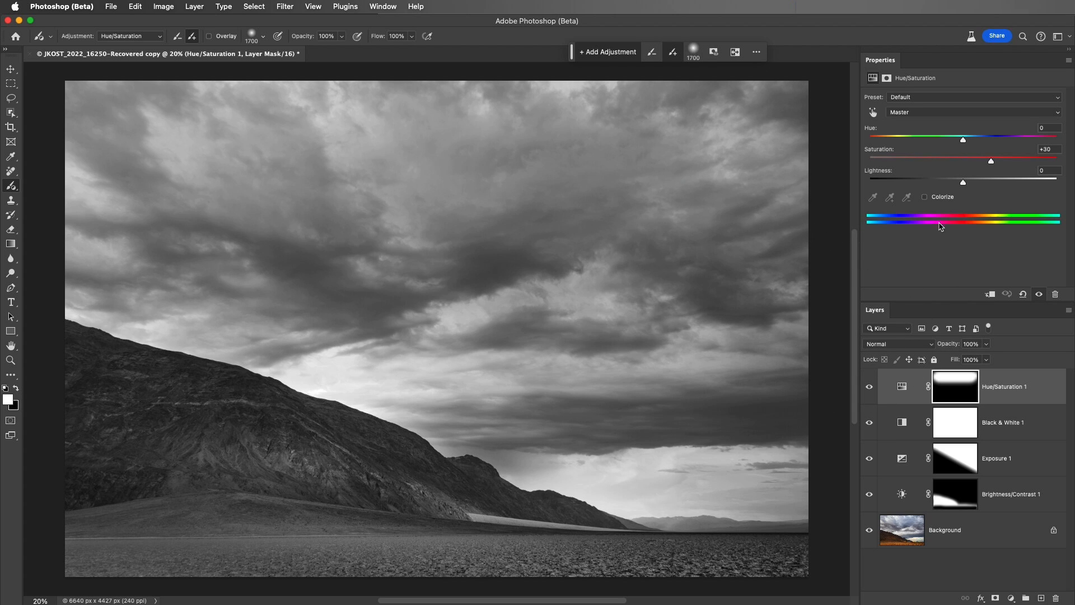
left_click(926, 198)
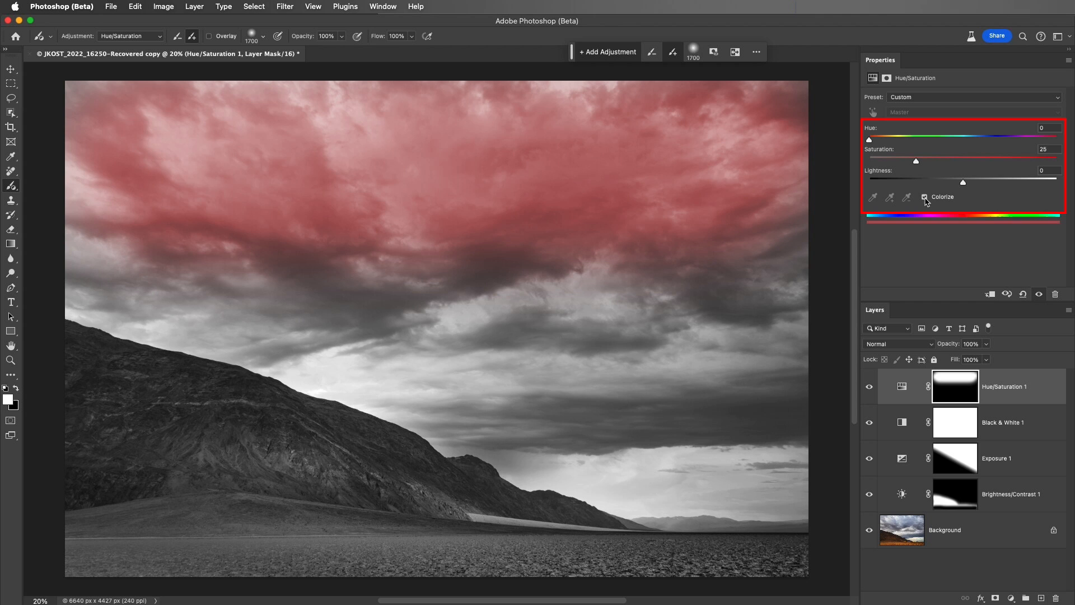
left_click_drag(868, 141, 988, 141)
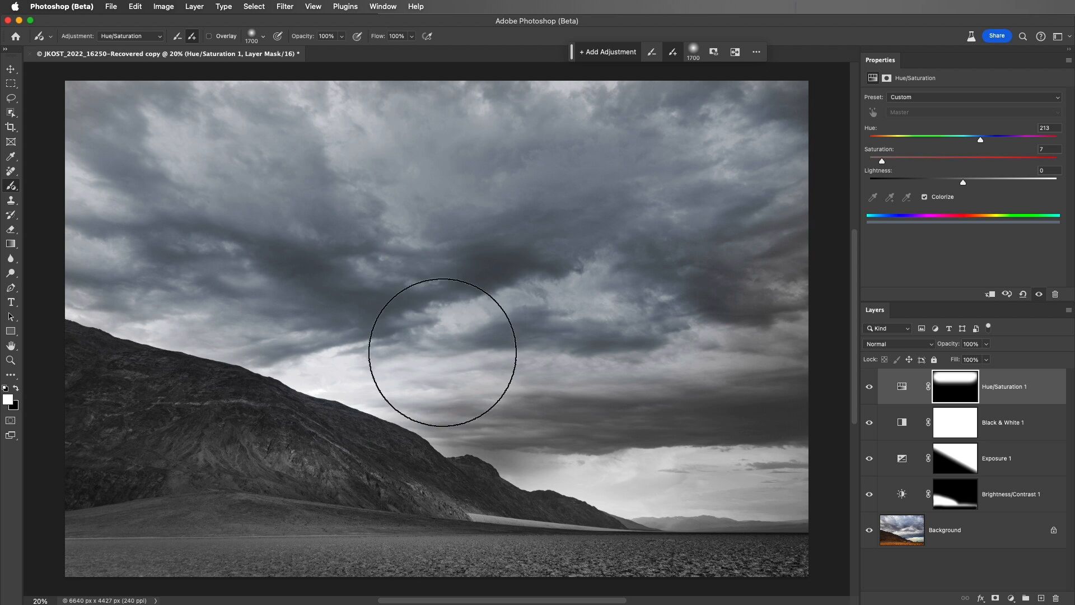
left_click_drag(443, 353, 514, 301)
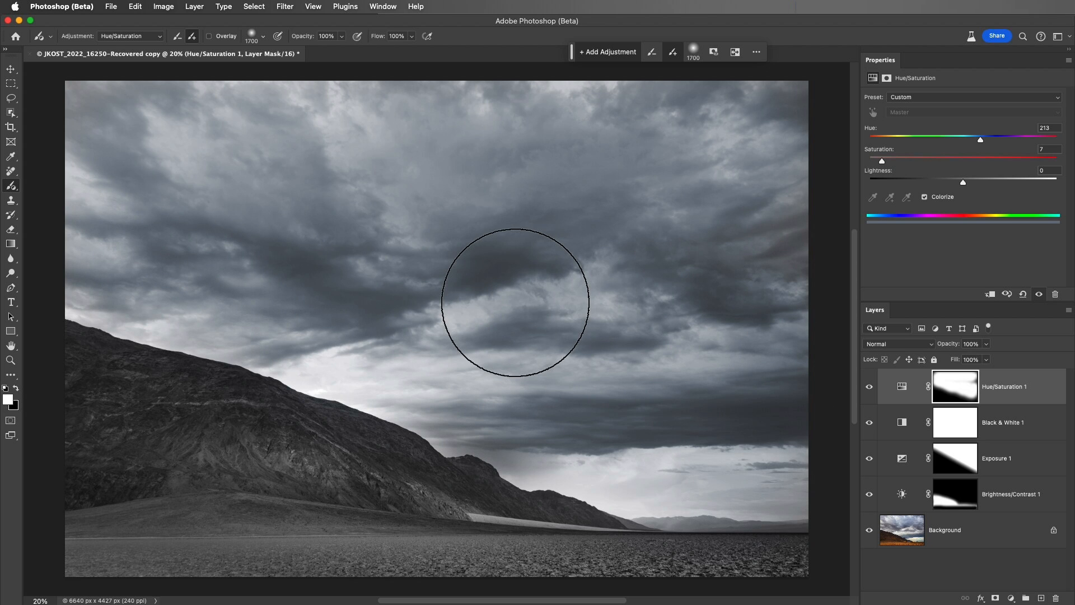
left_click(608, 51)
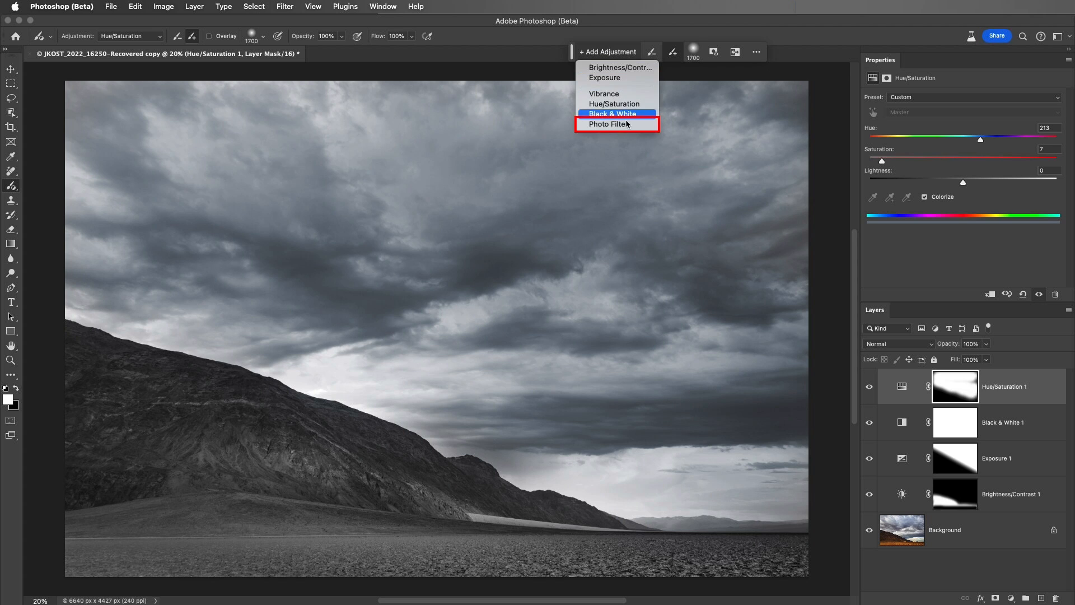
Step: Add a Photo Filter layer with a custom red colour at 40% density over the lower landscape
left_click(610, 125)
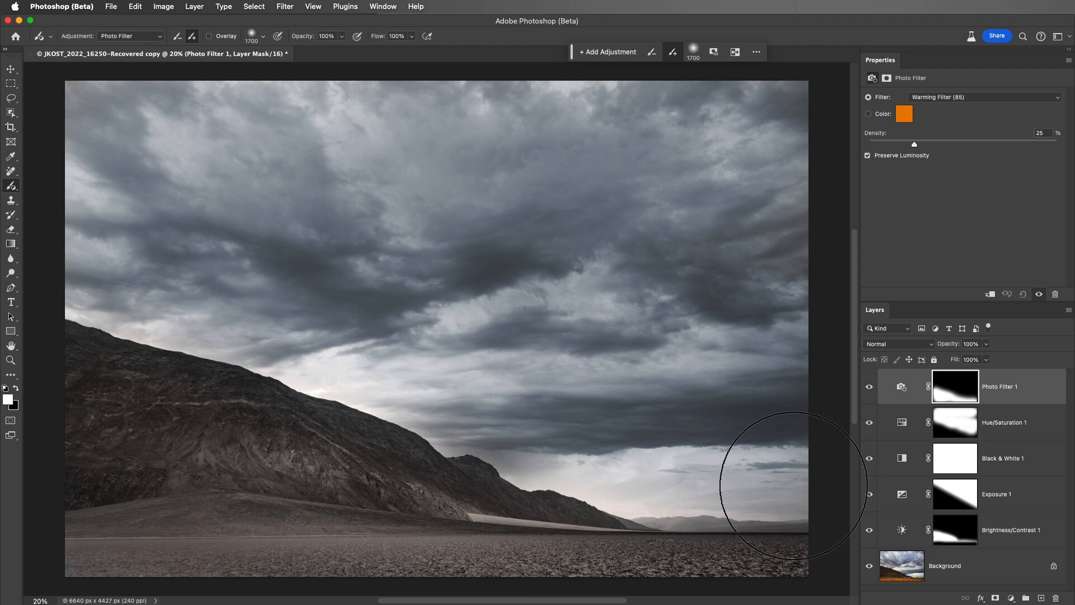
left_click(983, 96)
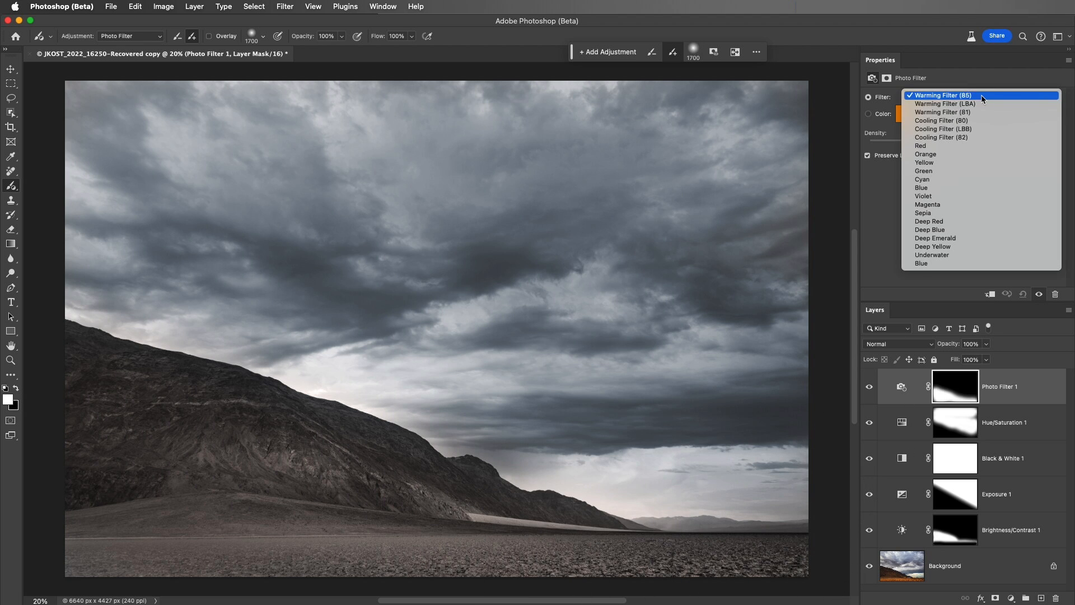
left_click(942, 95)
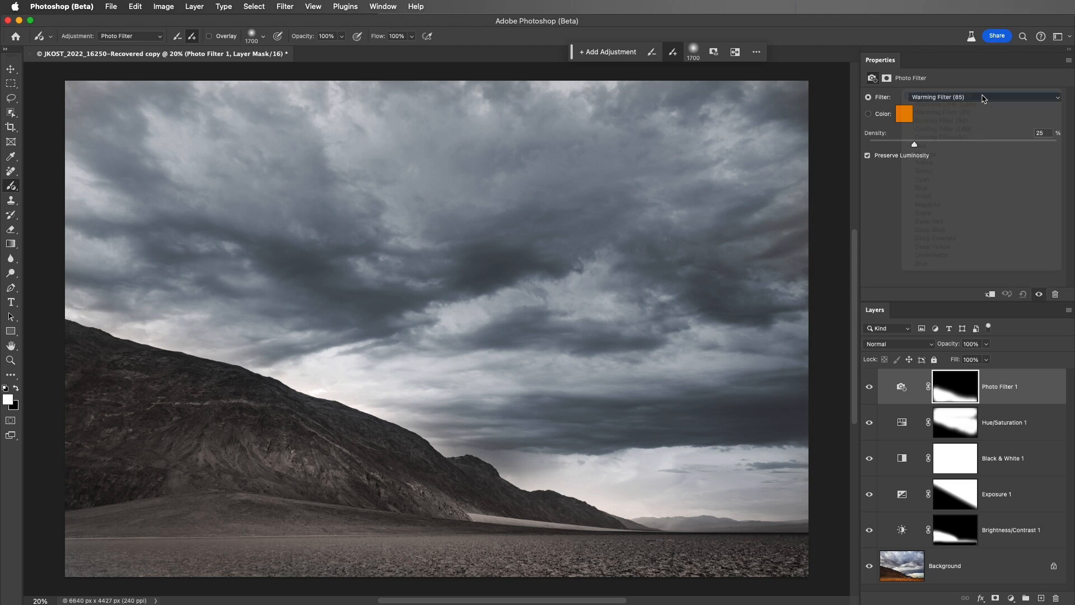
left_click(905, 114)
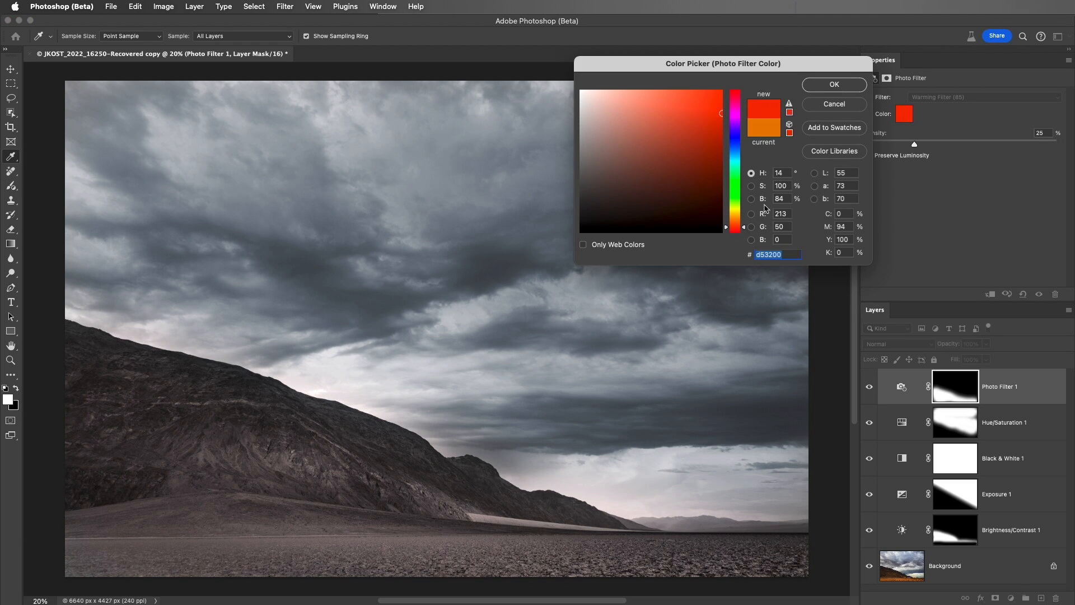
left_click(833, 84)
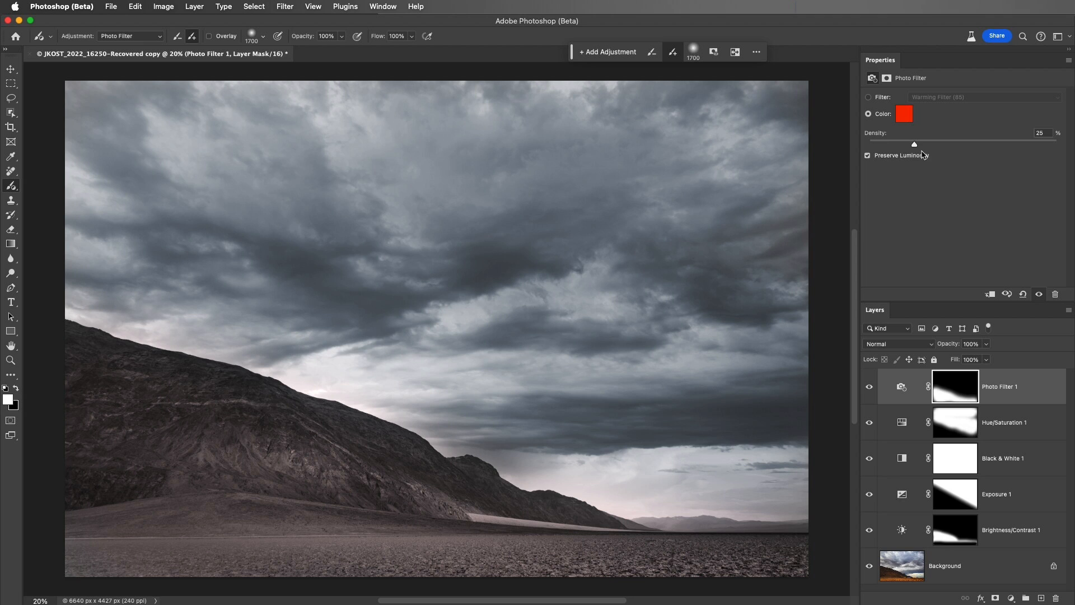
left_click_drag(914, 143, 945, 144)
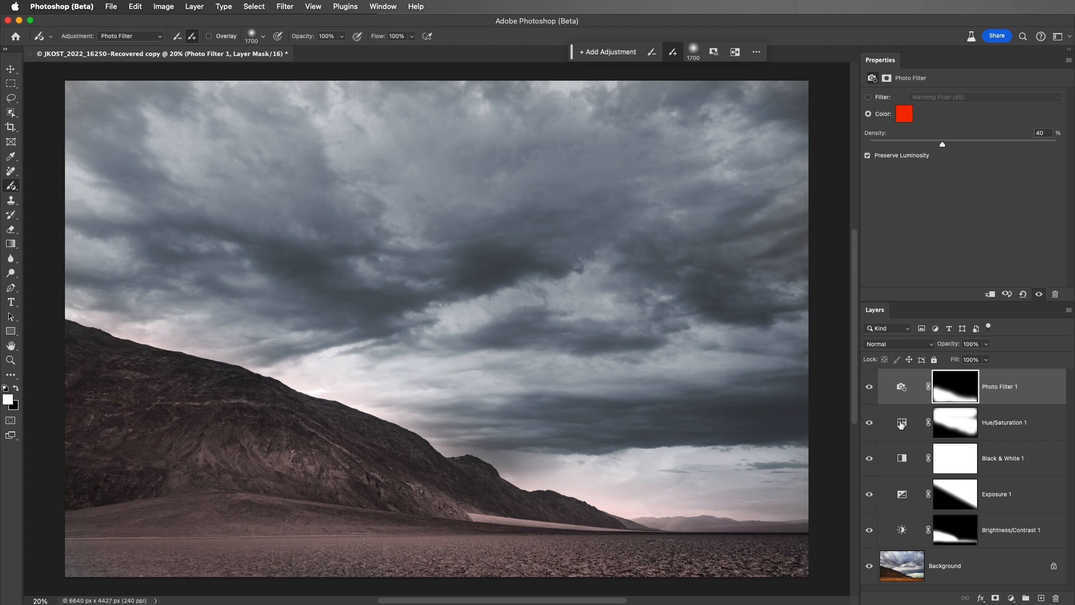
Step: Lower the Black & White 1 layer's opacity to 49% so warm colour partly returns
left_click(870, 458)
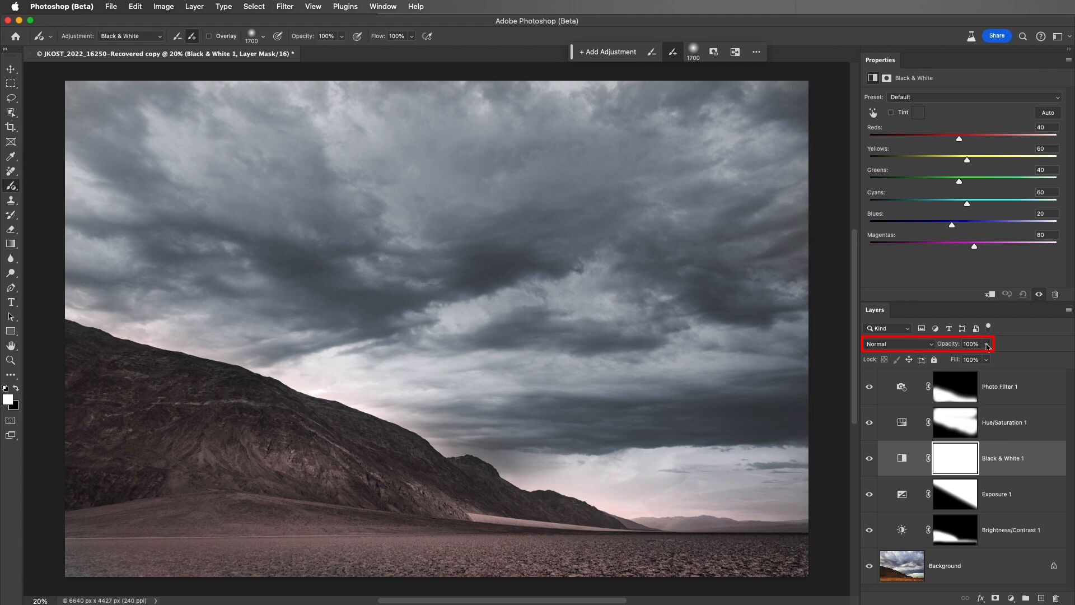
left_click_drag(986, 344, 960, 359)
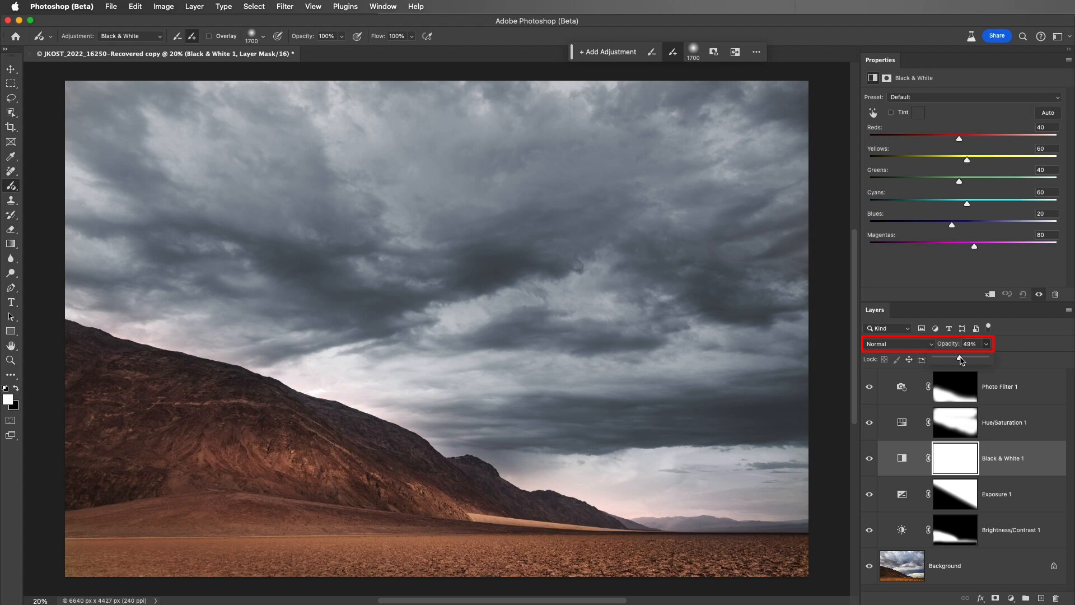